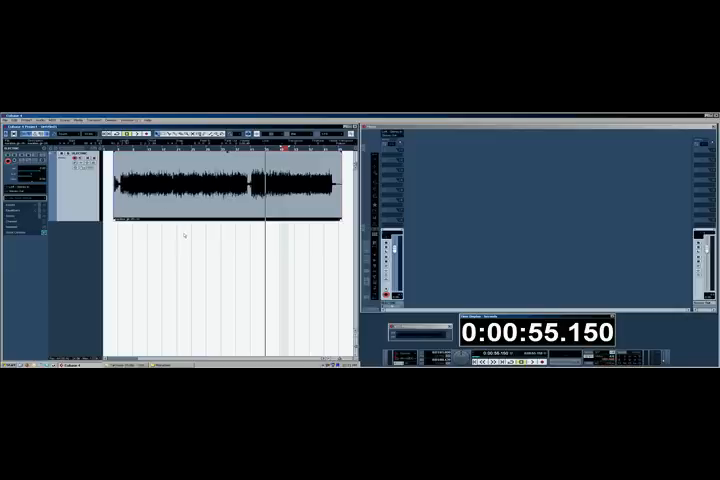
Open the Project menu in the Cubase 4 menu bar to show its track and project commands.
left_click(30, 134)
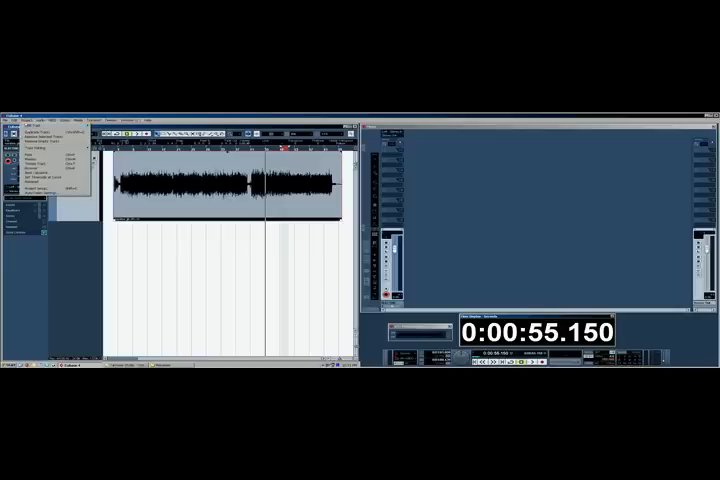